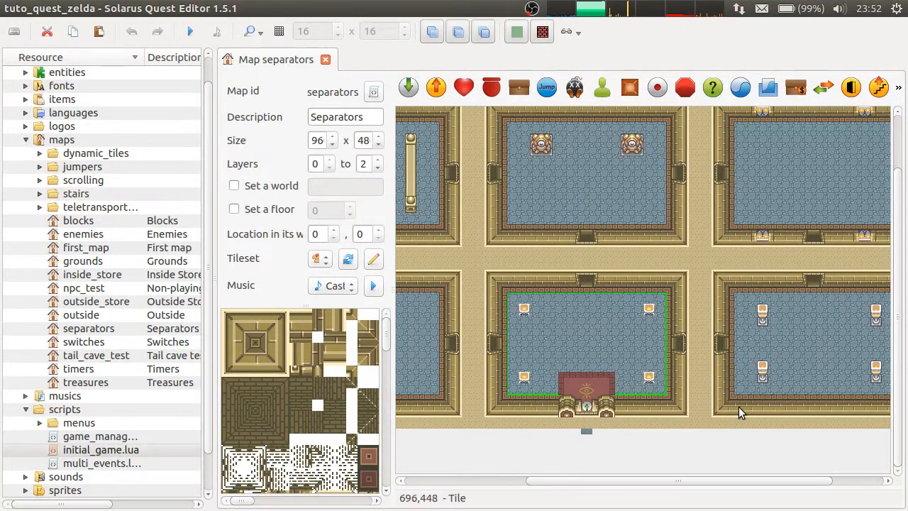
mouse_move(570, 474)
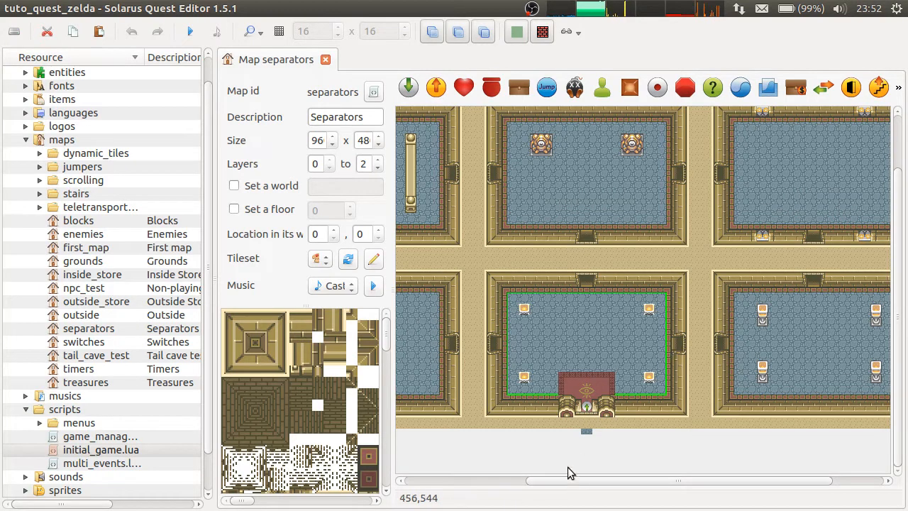
Scroll to the bottom-left room and drop a Wall entity into it.
left_click_drag(570, 480, 759, 481)
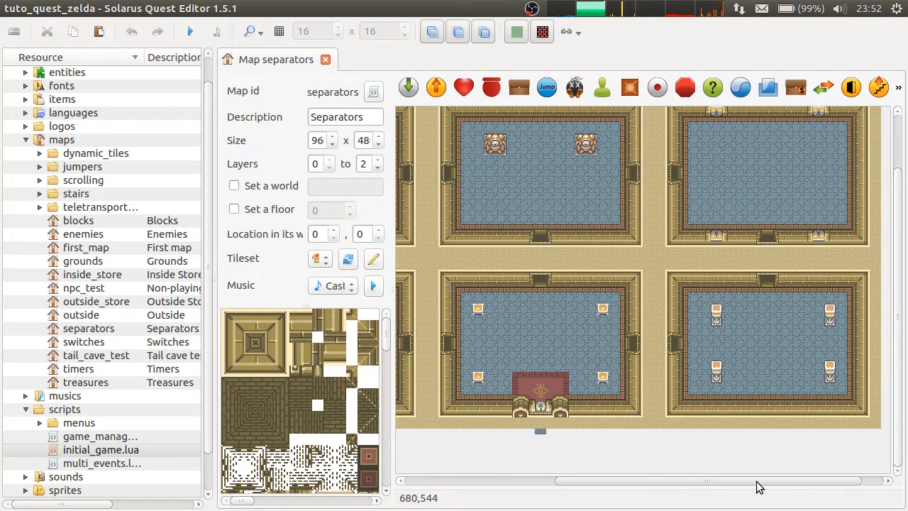
mouse_move(553, 345)
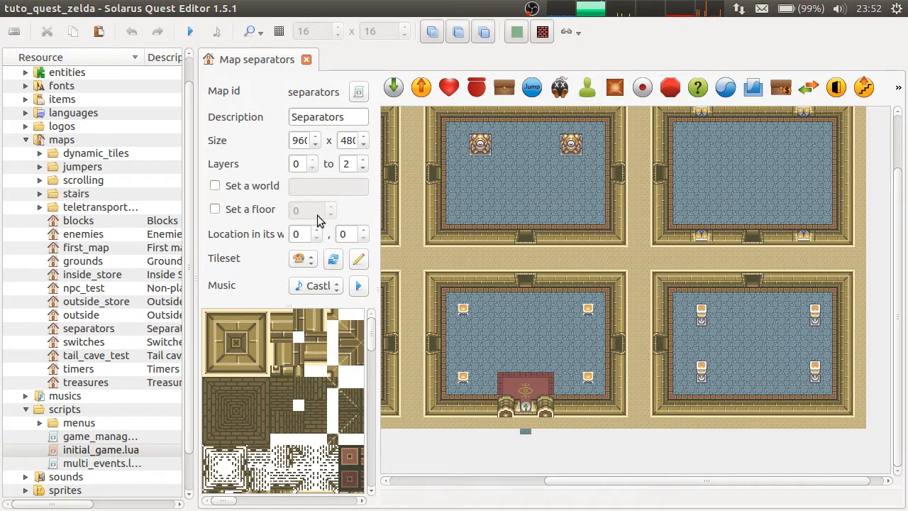
mouse_move(431, 463)
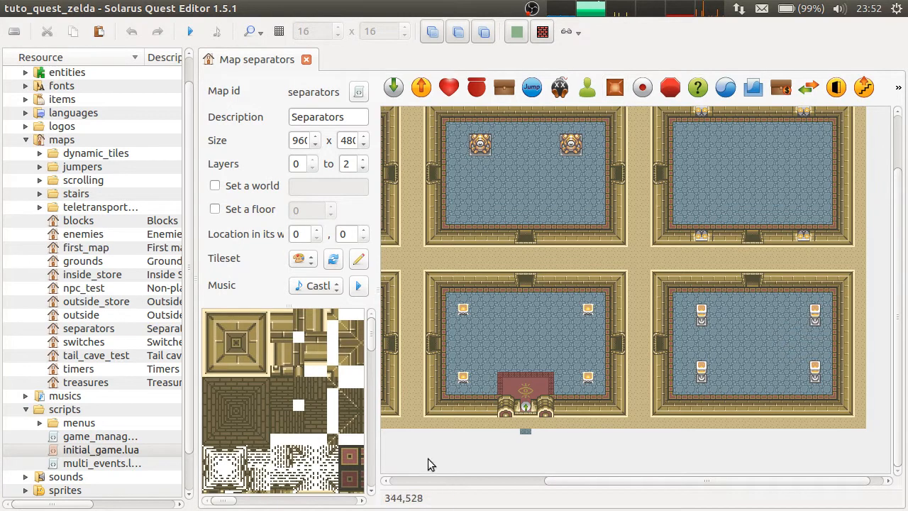
mouse_move(670, 88)
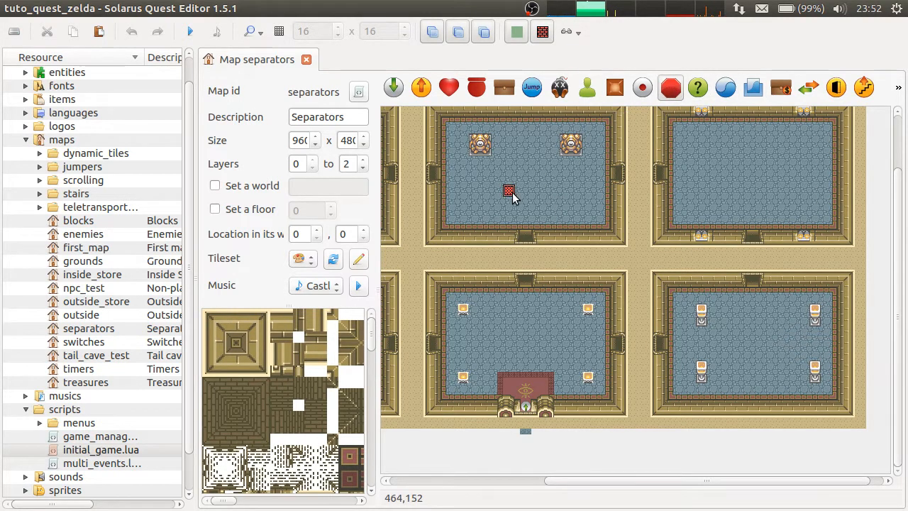
left_click_drag(508, 190, 508, 337)
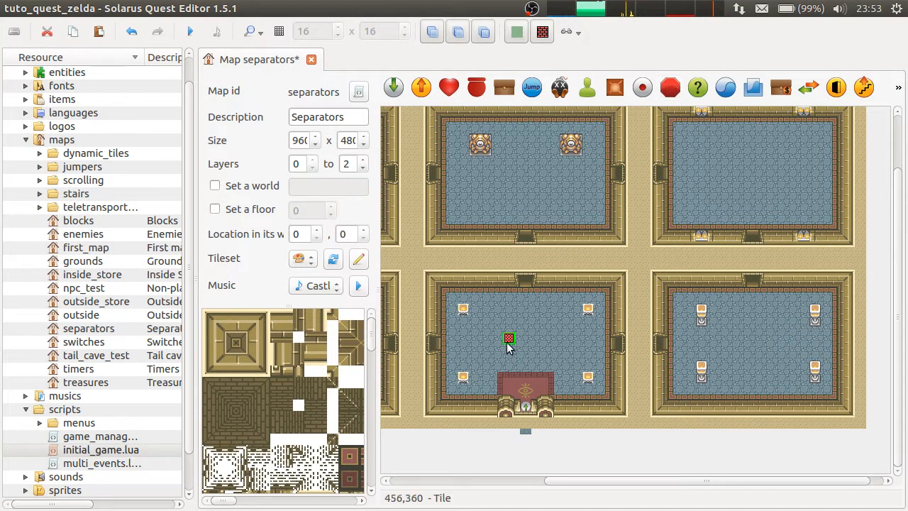
Test the room in game, close the game window, then bring up the wall's properties.
double_click(507, 337)
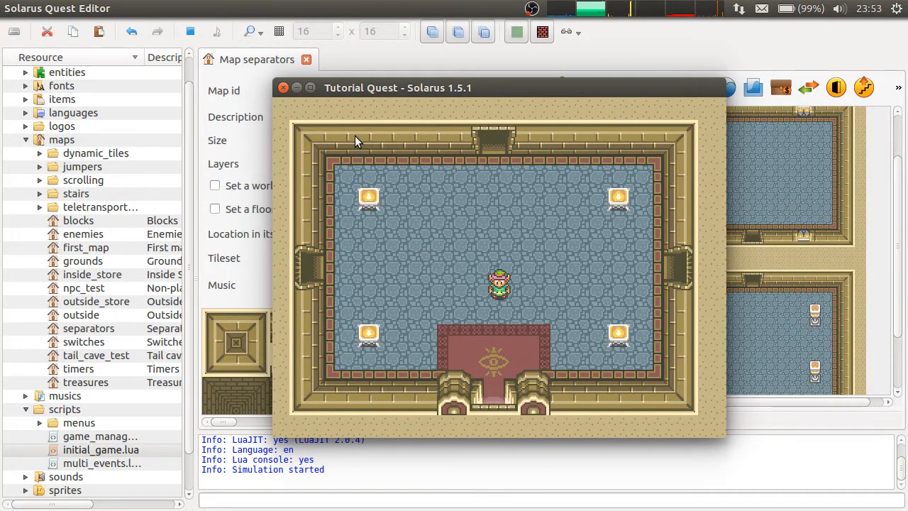
left_click(284, 87)
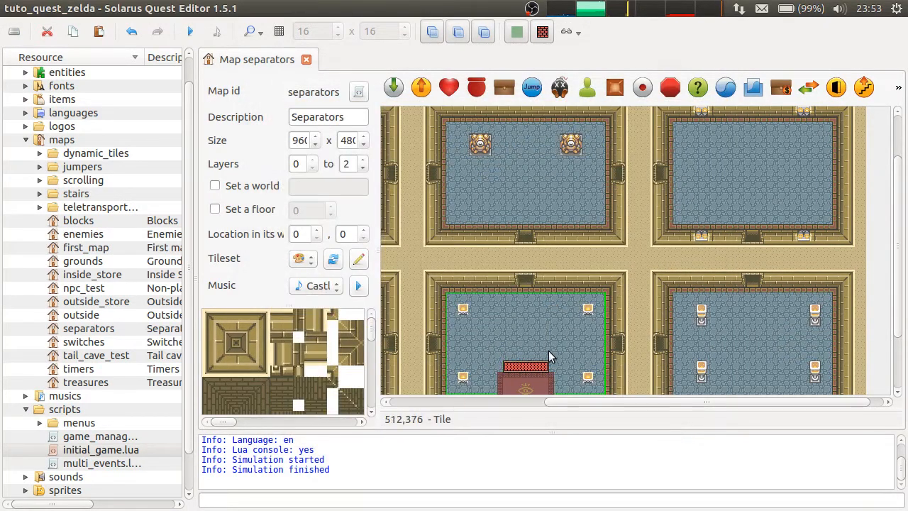
double_click(524, 366)
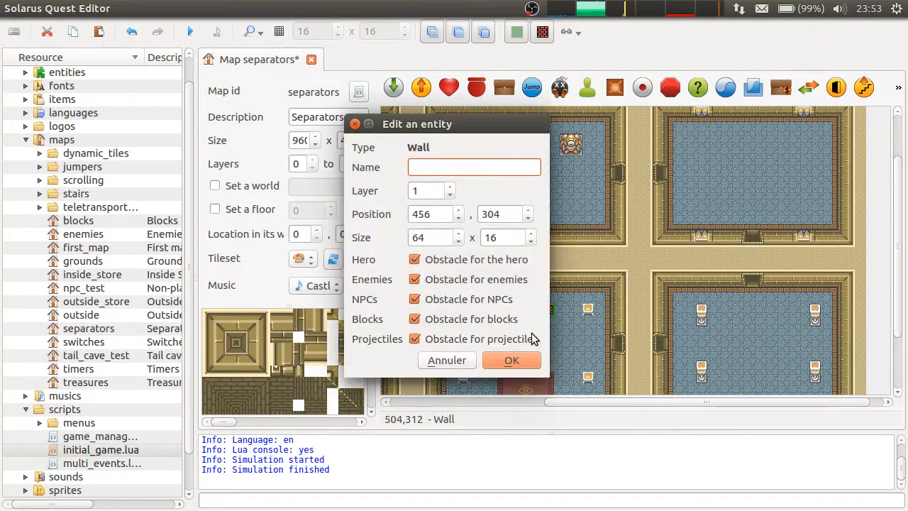
Confirm the wall, add a Skeletor enemy to the top-left room and test it roaming in game.
left_click(511, 360)
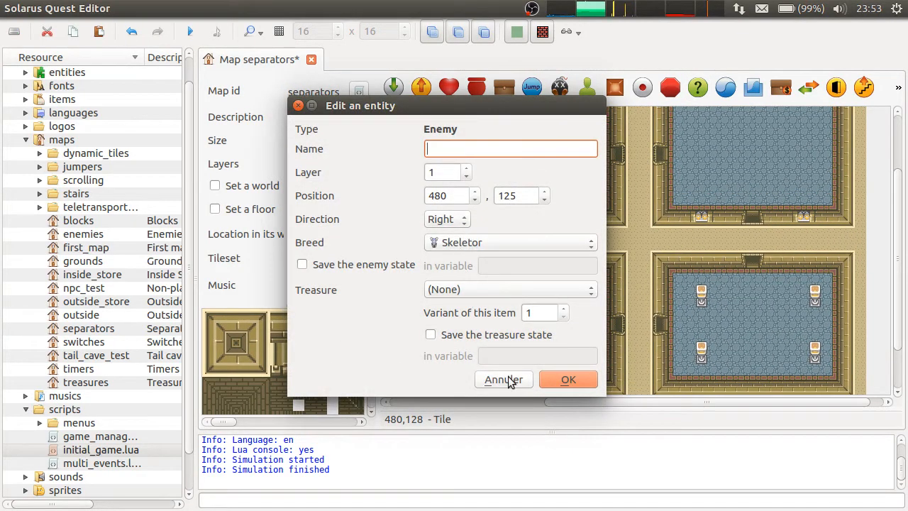
left_click(502, 380)
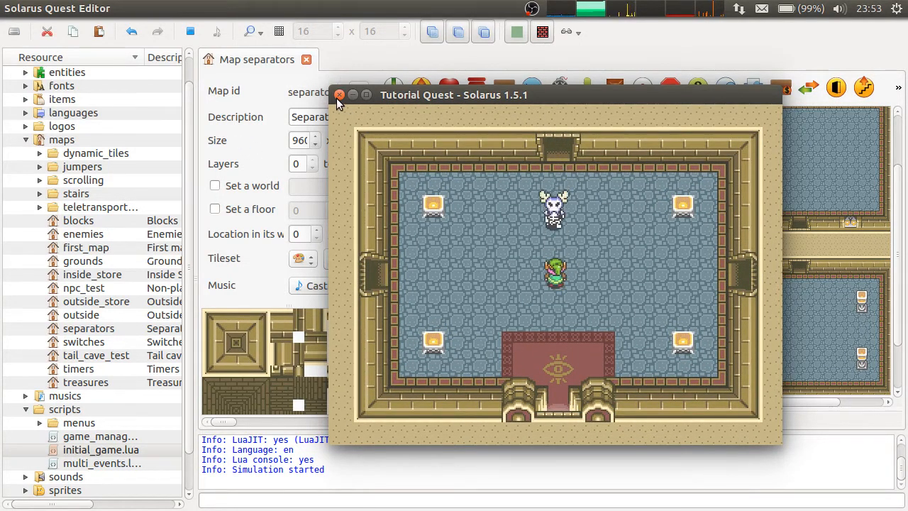
left_click(341, 93)
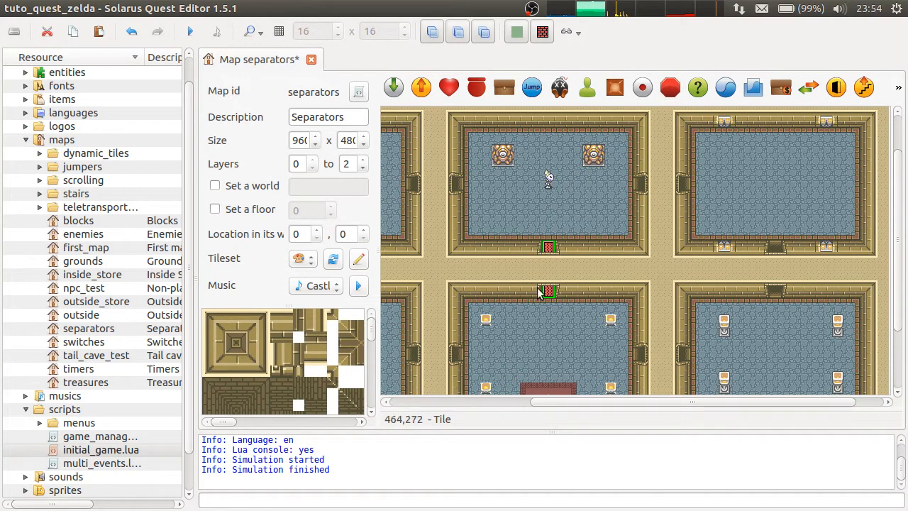
Review the doorway wall's obstacle options (enemies and blocks ticked, hero and NPCs free) and cancel unchanged.
double_click(547, 289)
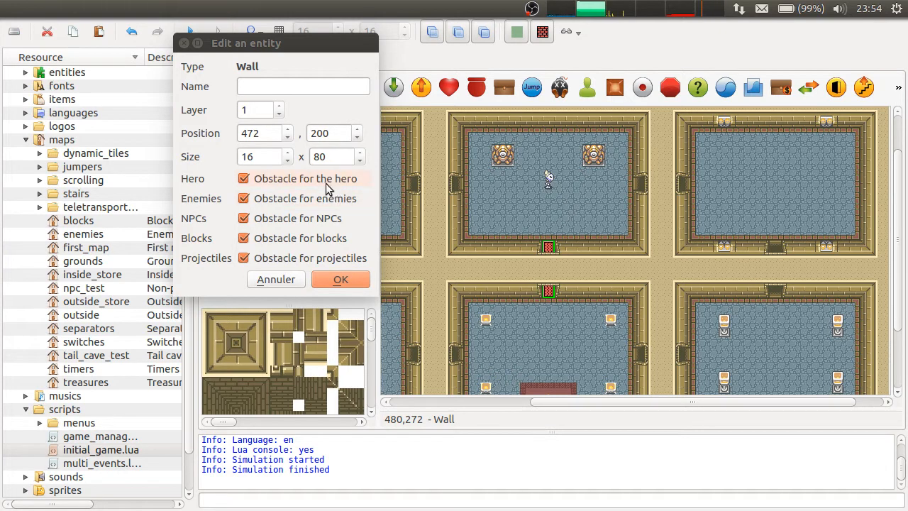
left_click(244, 178)
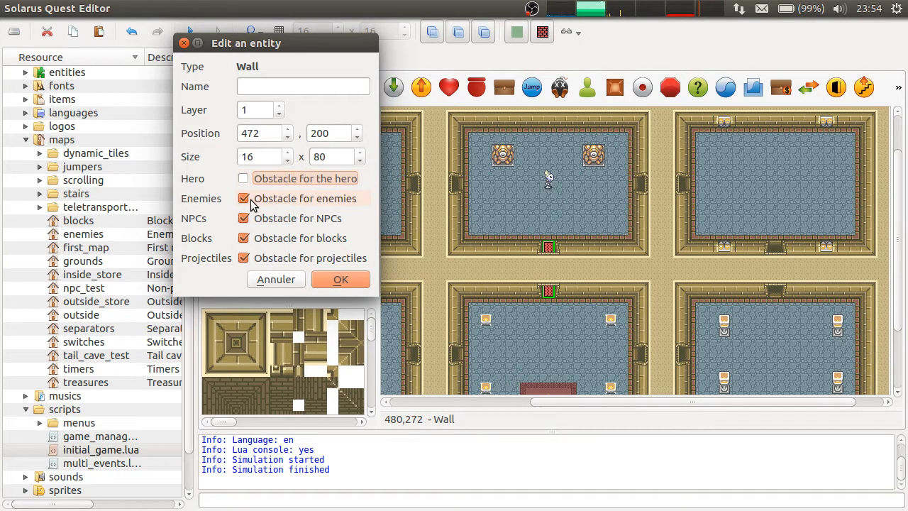
mouse_move(331, 204)
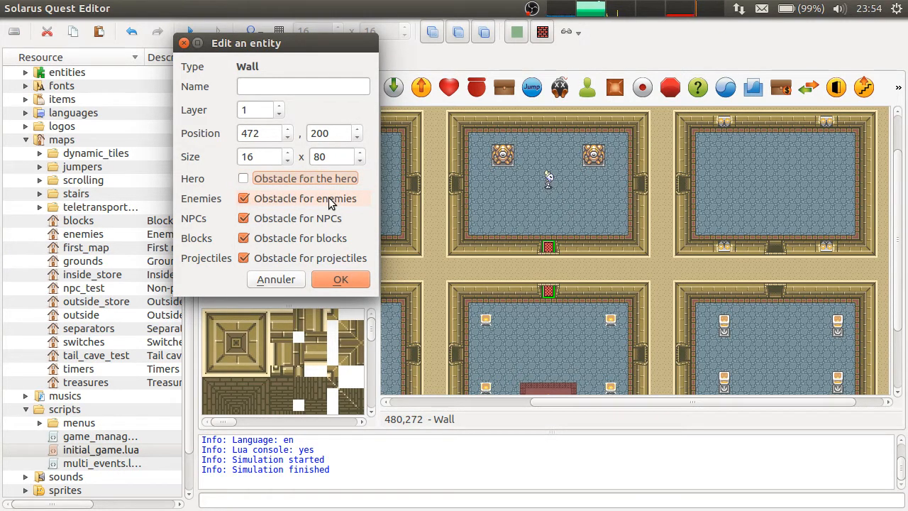
mouse_move(309, 224)
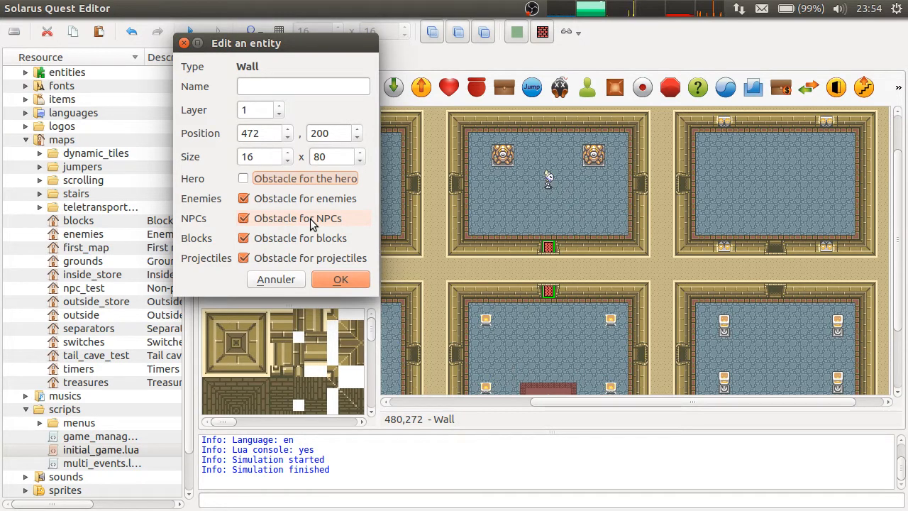
mouse_move(241, 234)
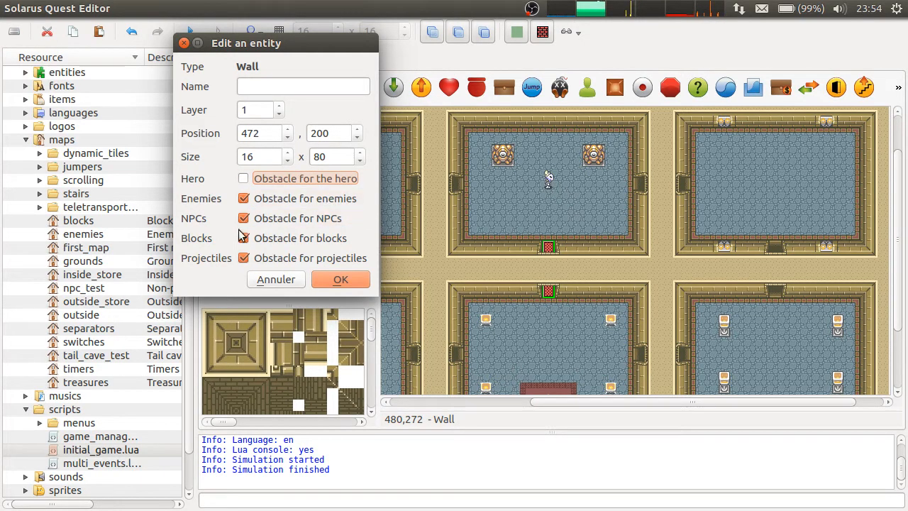
left_click(244, 219)
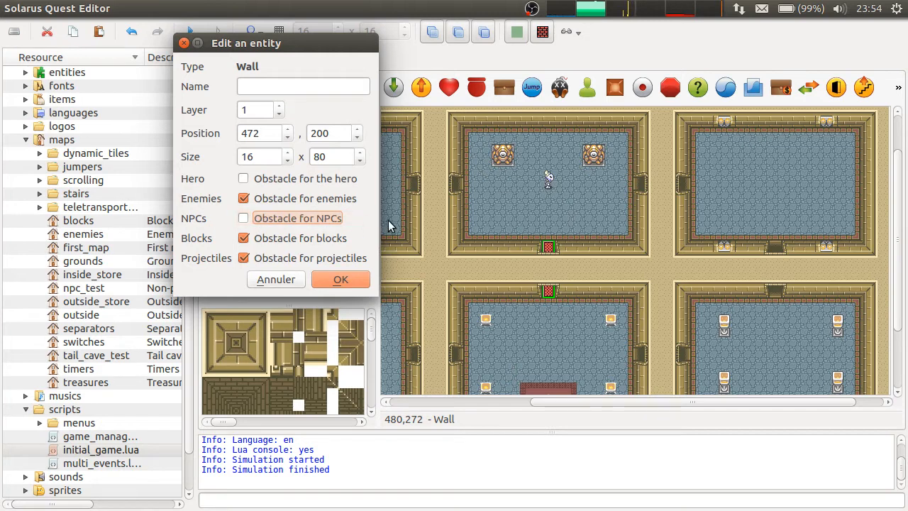
mouse_move(546, 234)
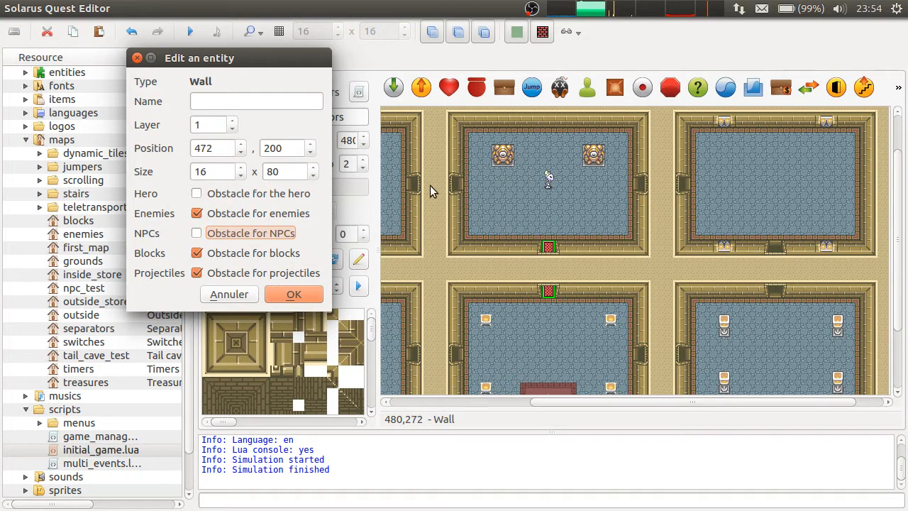
mouse_move(433, 187)
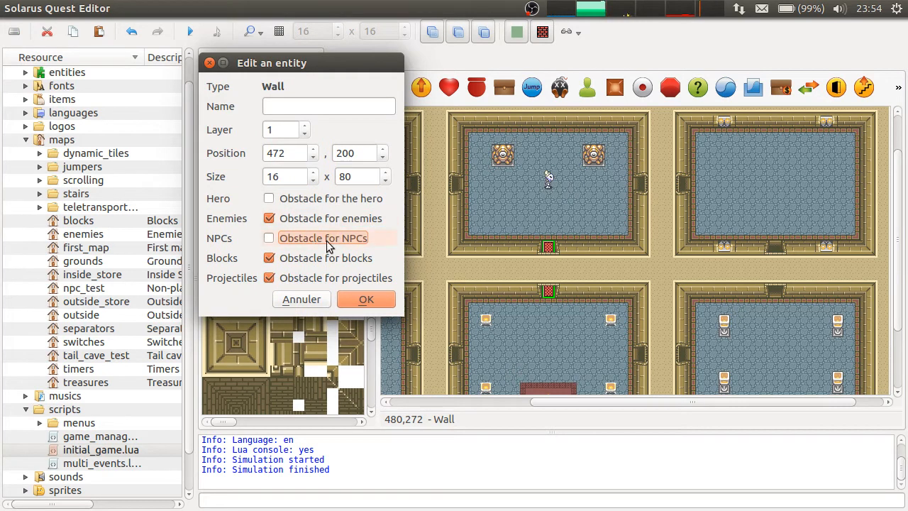
mouse_move(457, 191)
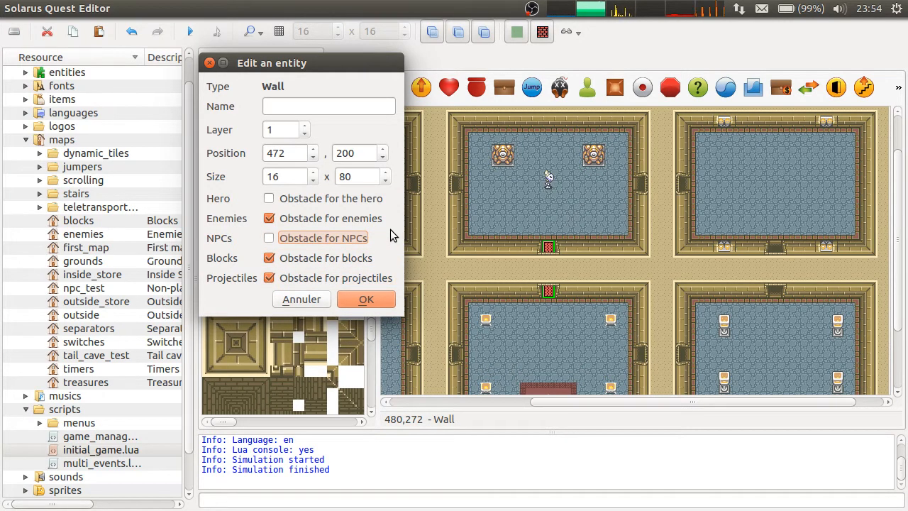
left_click(268, 277)
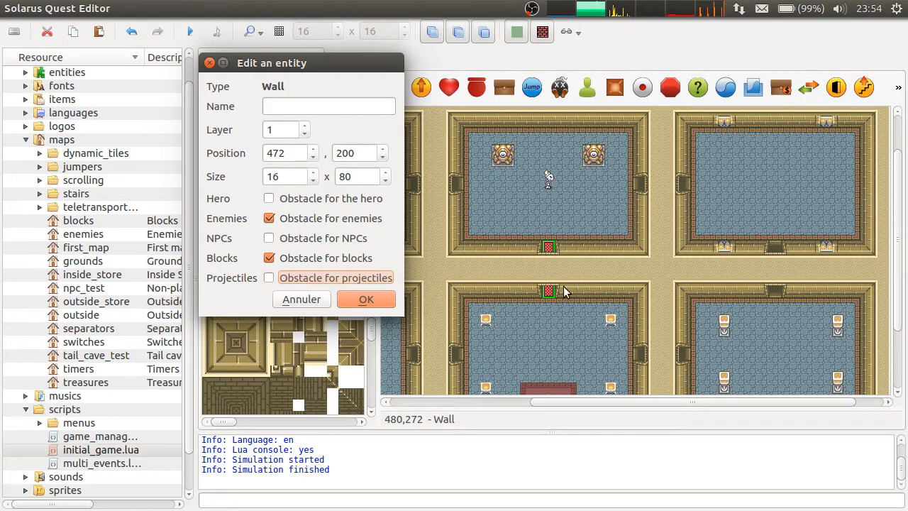
mouse_move(467, 219)
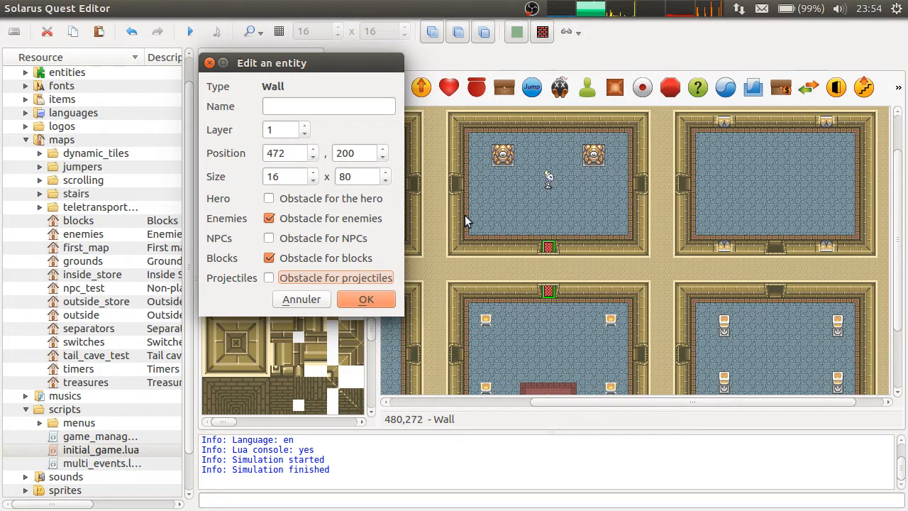
mouse_move(528, 271)
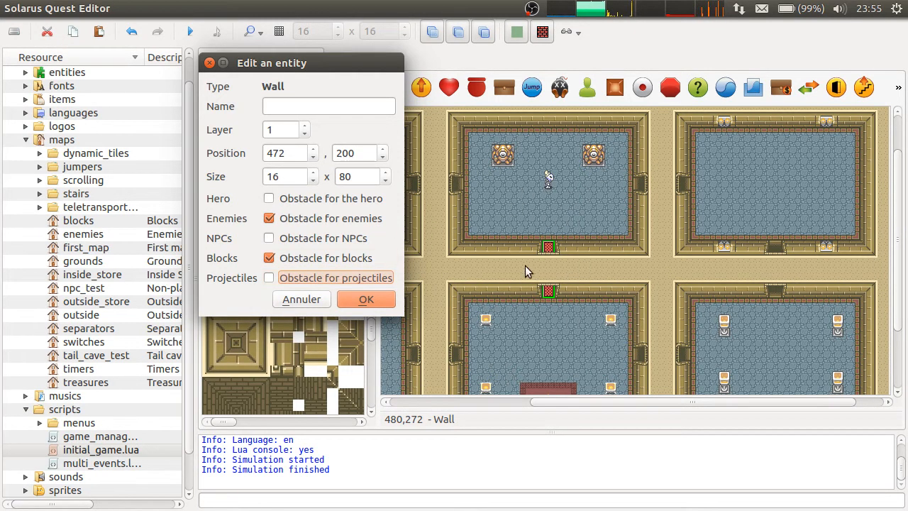
mouse_move(641, 336)
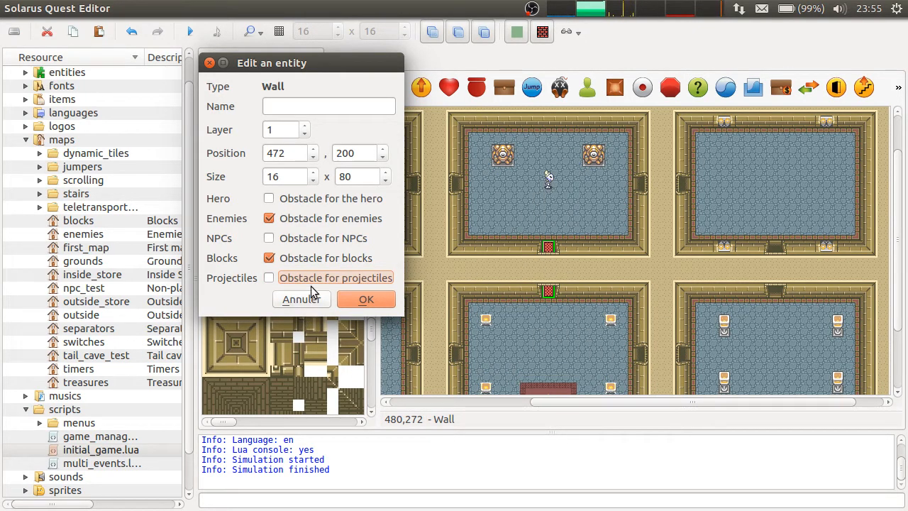
left_click(366, 298)
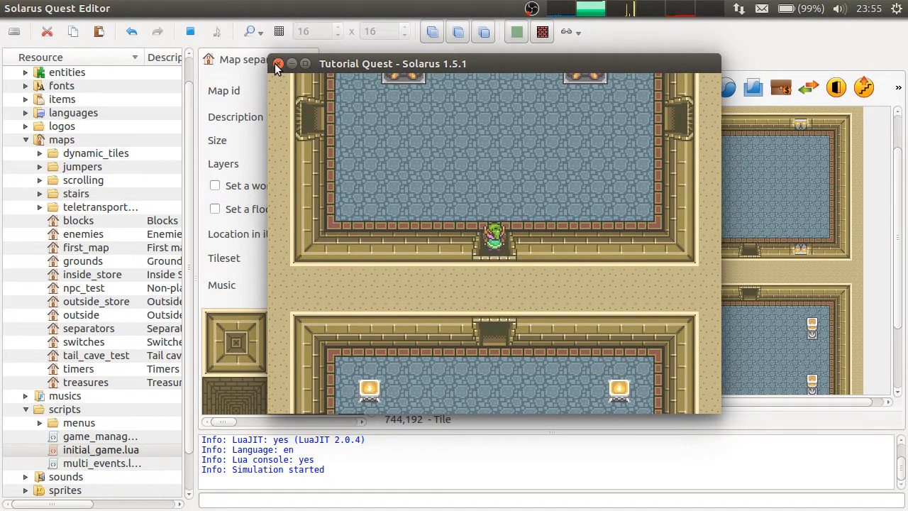
Watch the hero walk through the doorway in game, then return to the separators map.
left_click(278, 62)
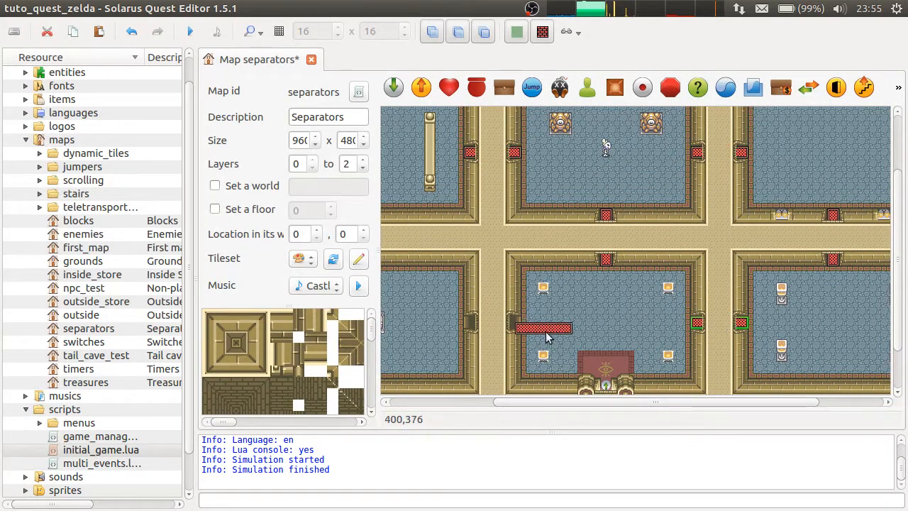
left_click(542, 327)
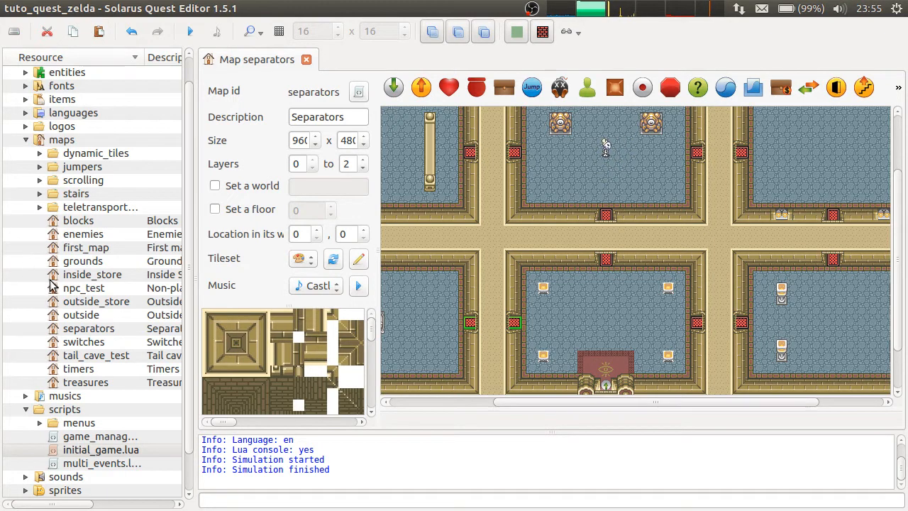
Load the inside_store map and wall off the middle-row, top and vertical door models.
double_click(90, 274)
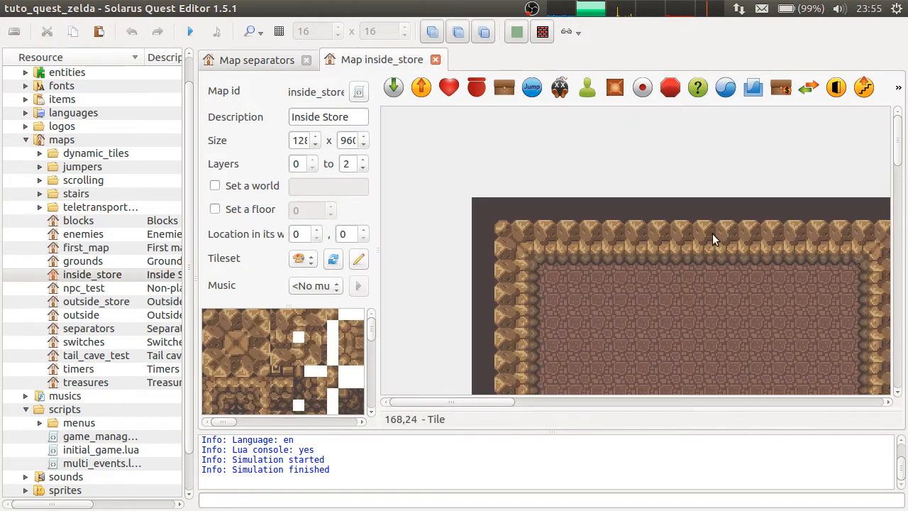
scroll("down", 3)
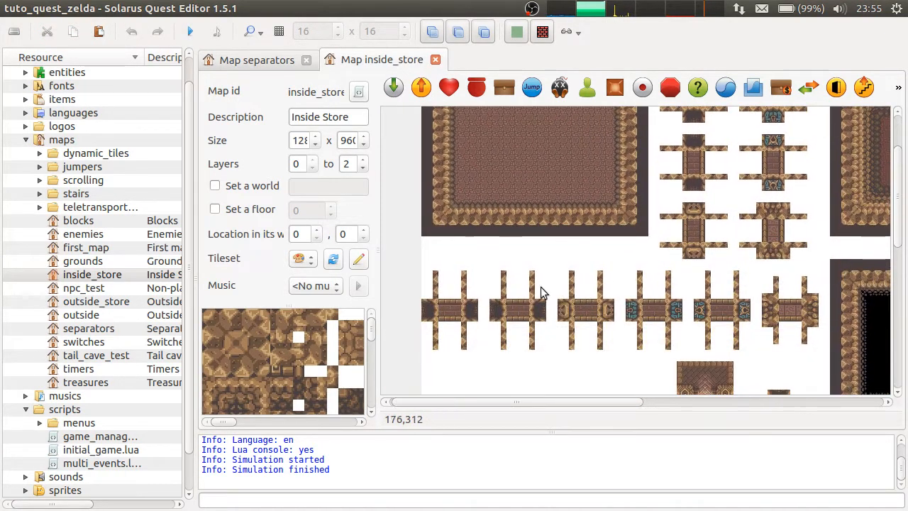
left_click(517, 309)
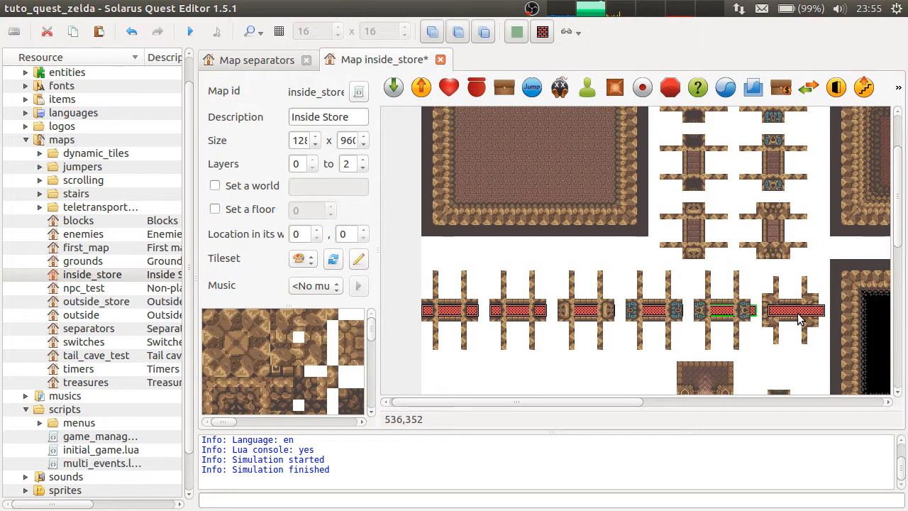
mouse_move(726, 309)
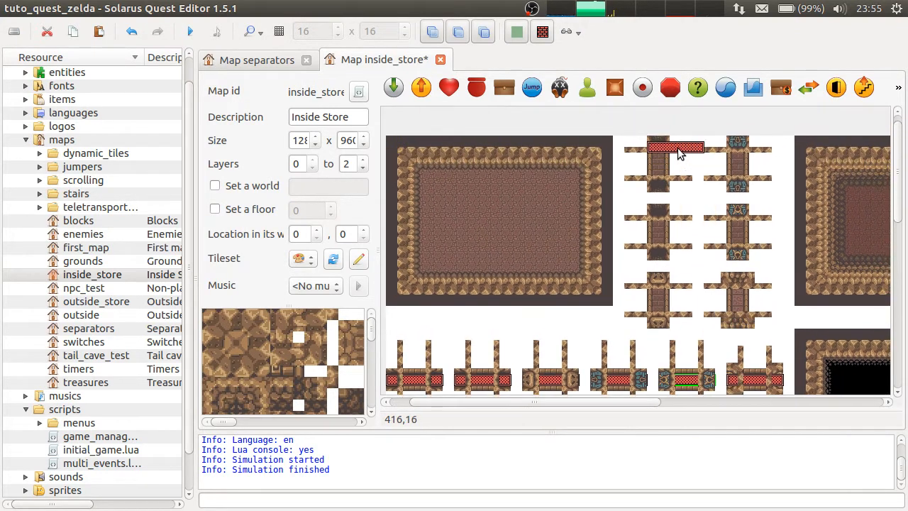
left_click(658, 163)
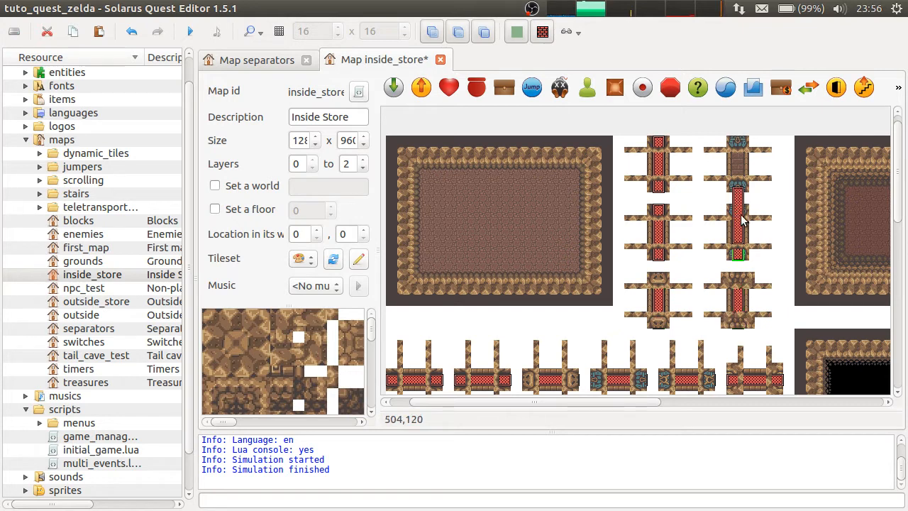
left_click(738, 170)
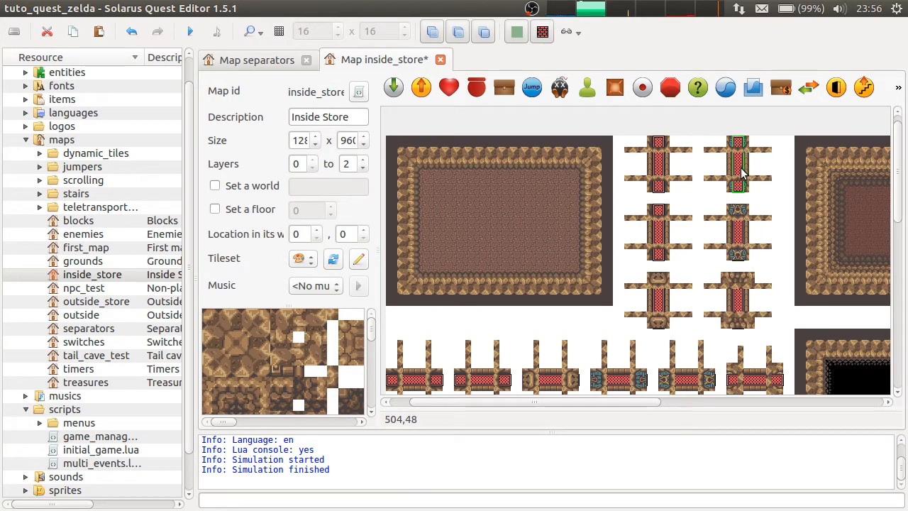
Wall off the large lower door and the small door beside it.
scroll("down", 3)
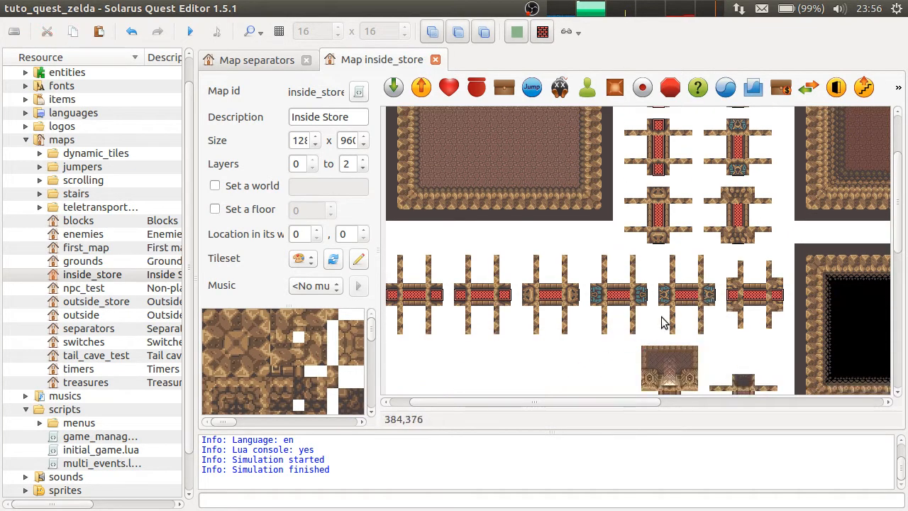
scroll("down", 3)
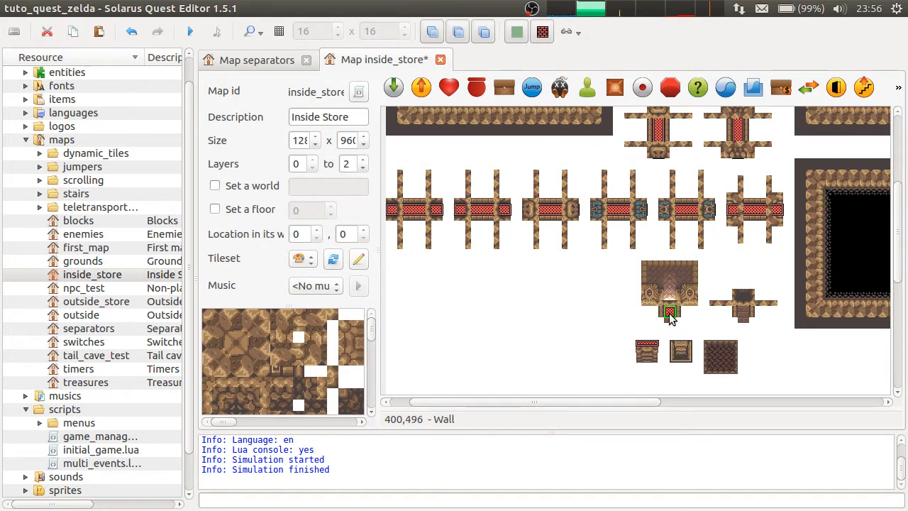
left_click(669, 312)
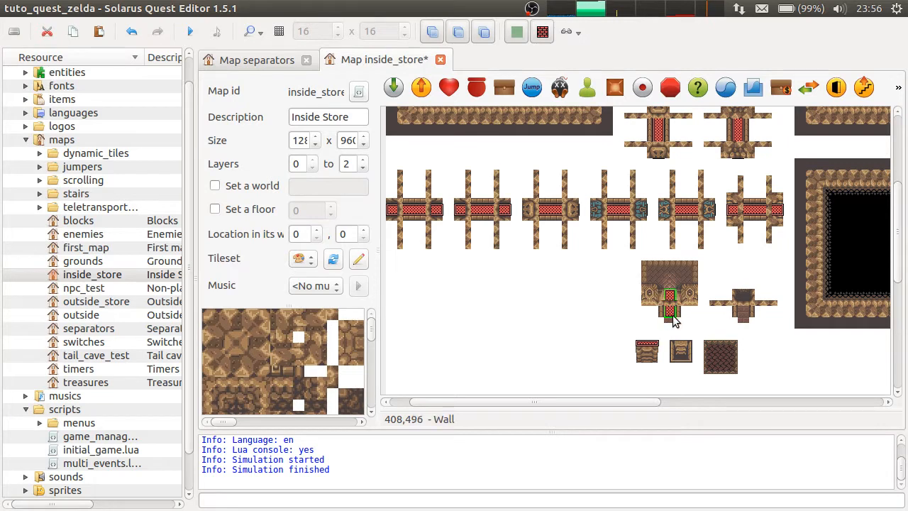
left_click(743, 301)
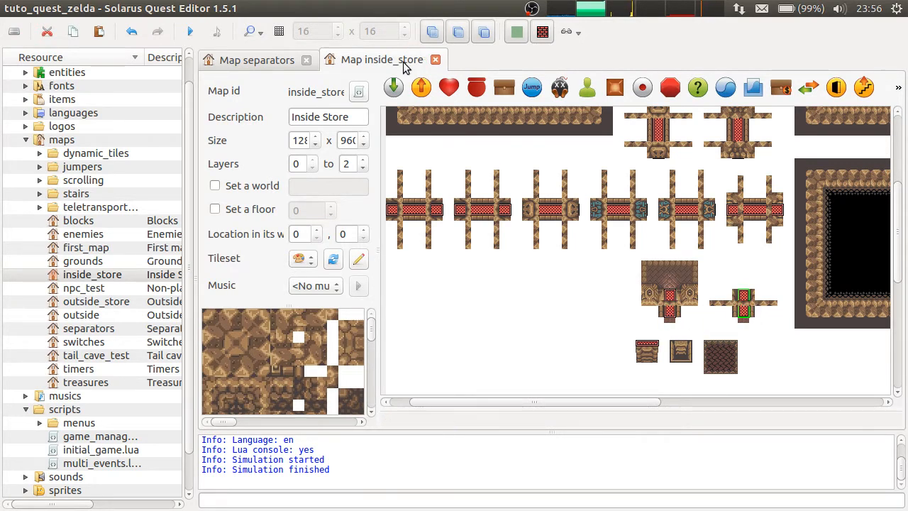
left_click(257, 59)
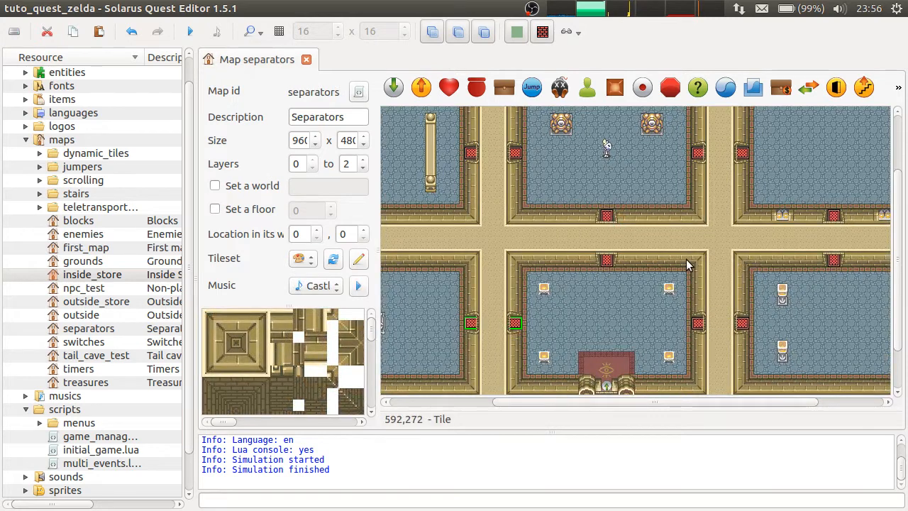
mouse_move(663, 241)
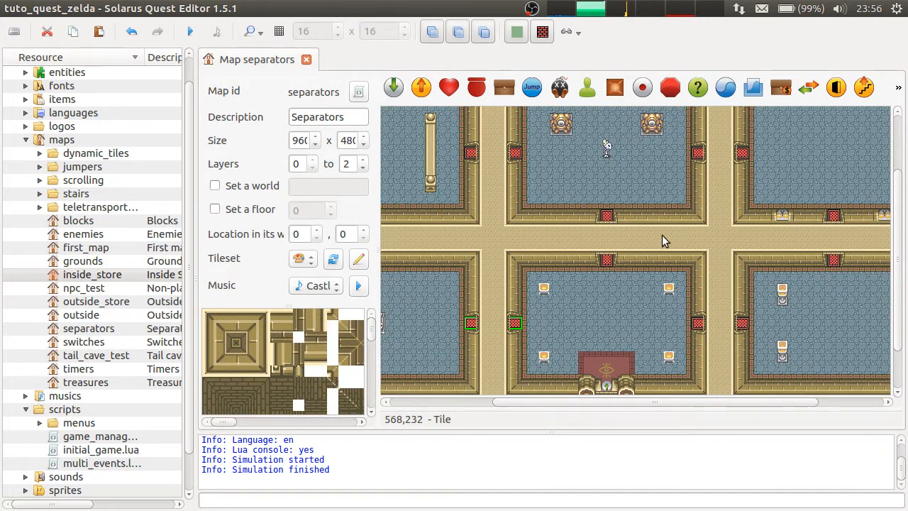
double_click(607, 261)
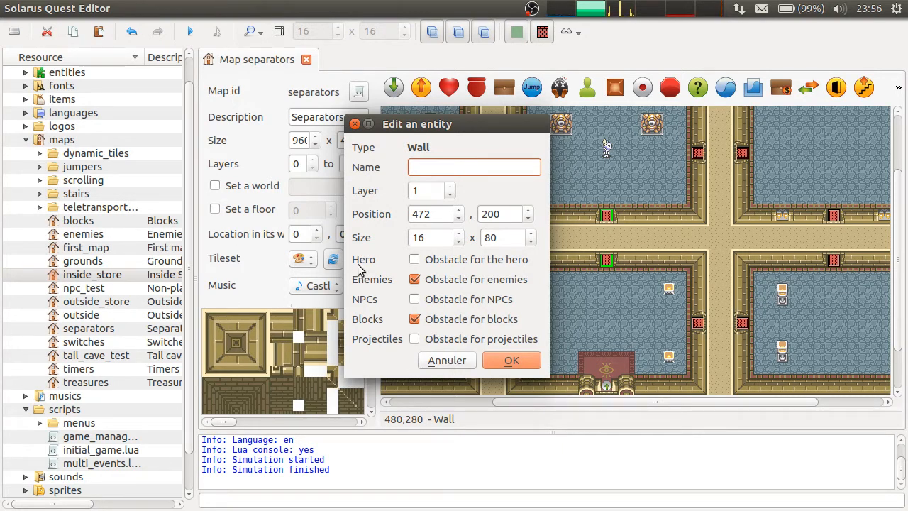
mouse_move(679, 247)
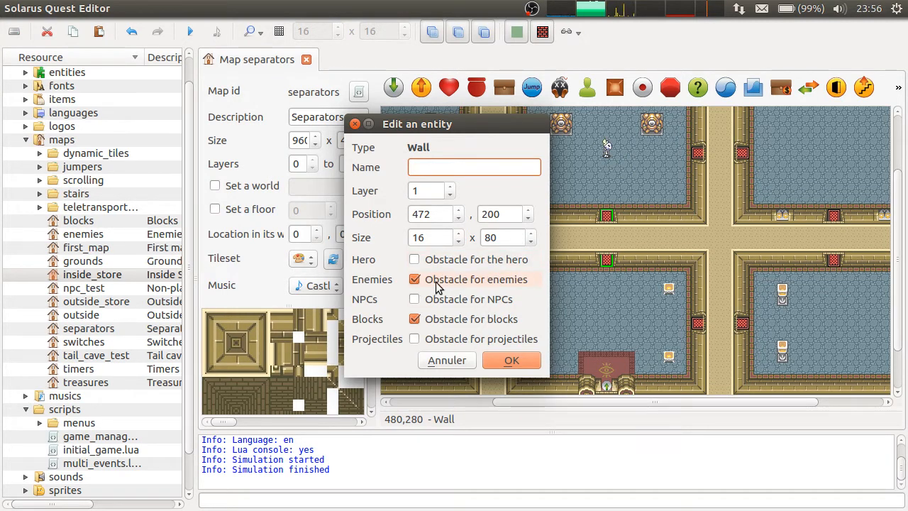
mouse_move(513, 335)
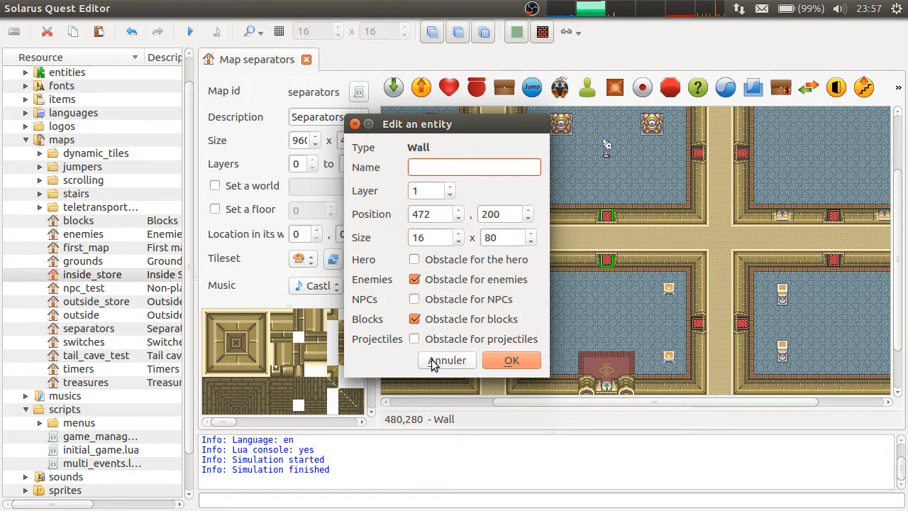
left_click(445, 361)
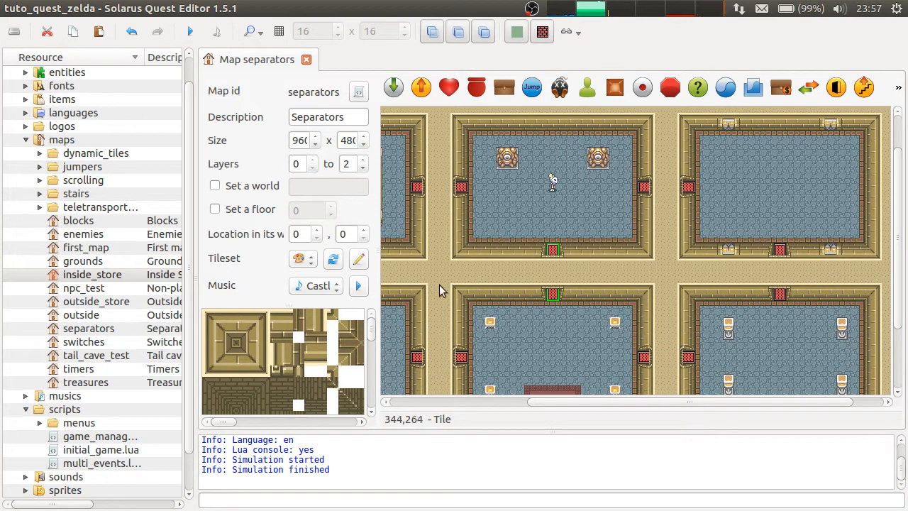
mouse_move(539, 227)
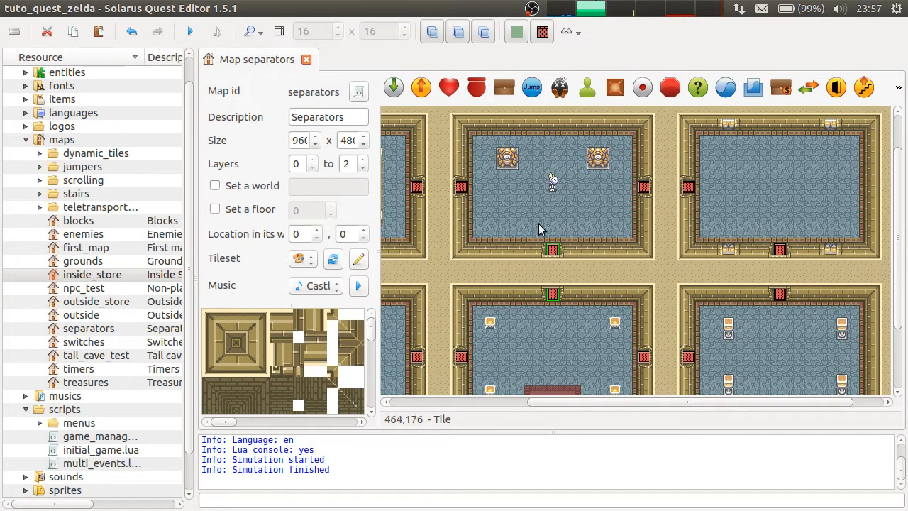
mouse_move(556, 254)
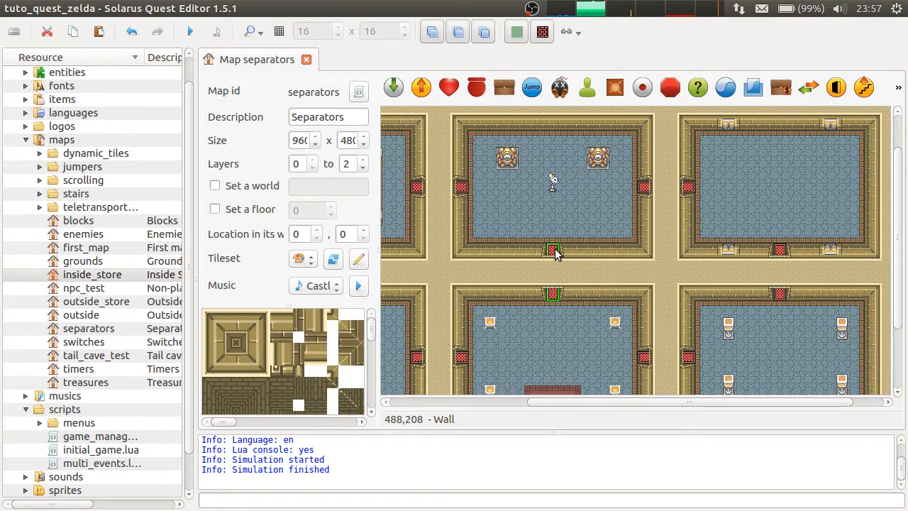
mouse_move(238, 102)
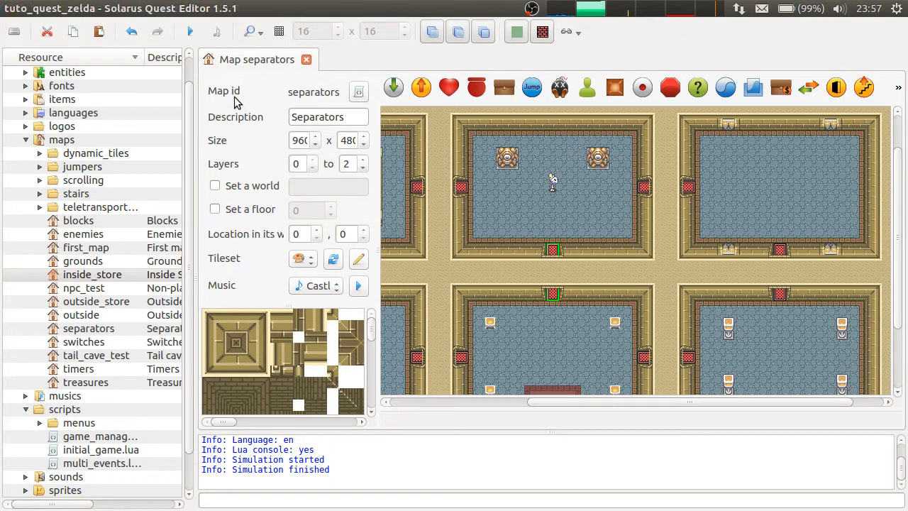
Load the Grounds map and bring up a new wall entity's properties.
left_click(81, 315)
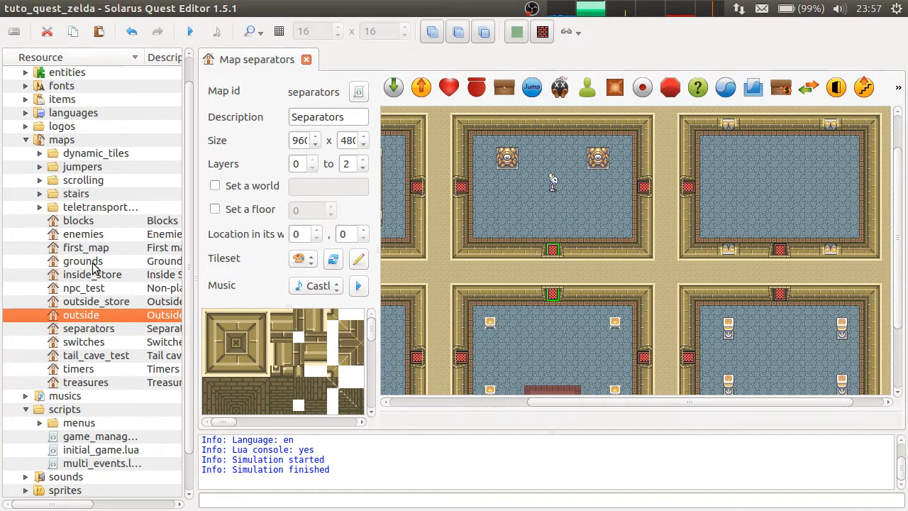
double_click(82, 261)
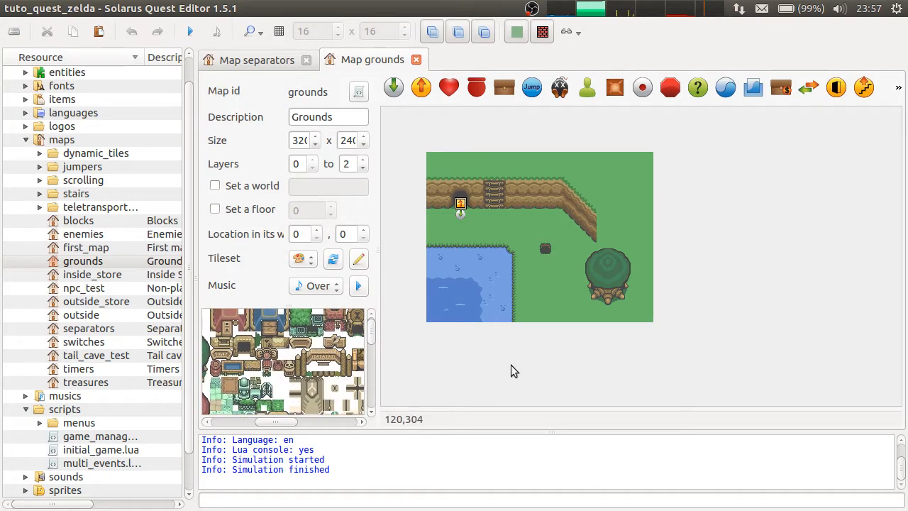
mouse_move(479, 236)
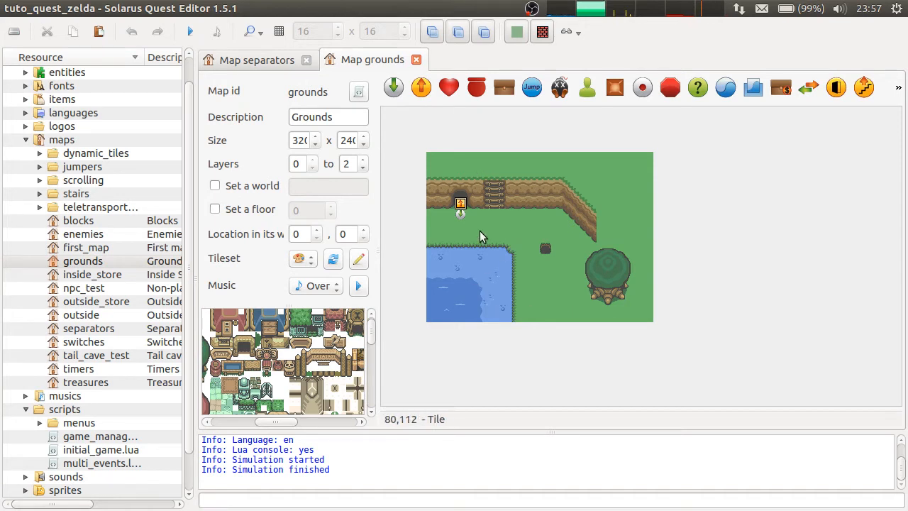
mouse_move(507, 261)
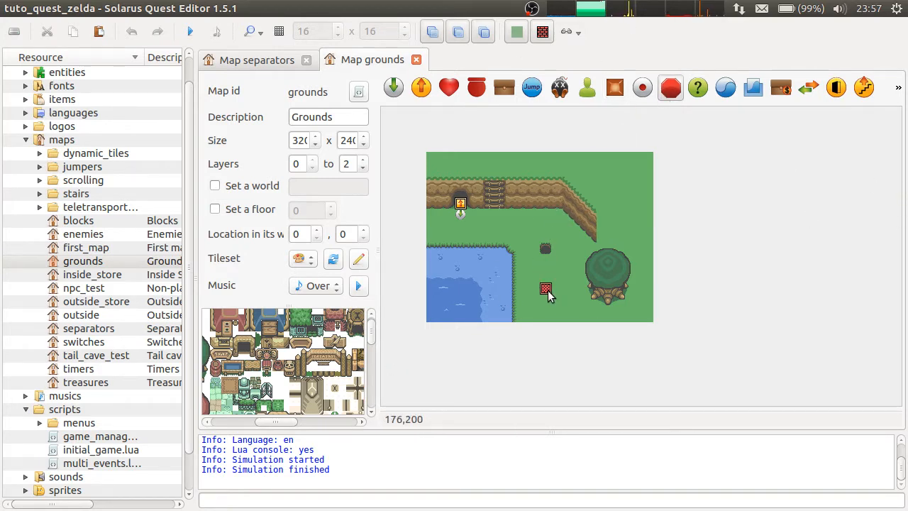
double_click(546, 289)
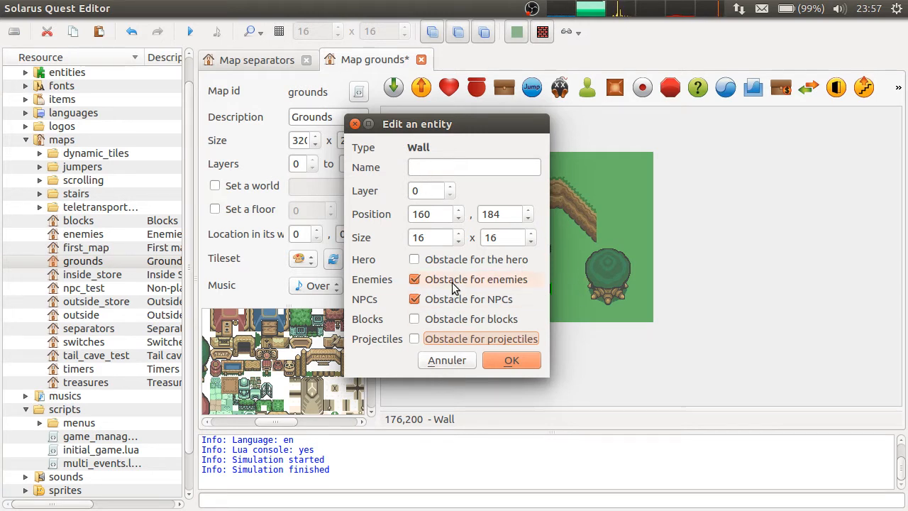
Toggle Obstacle for enemies off and back on, then close the wall's properties.
left_click(414, 278)
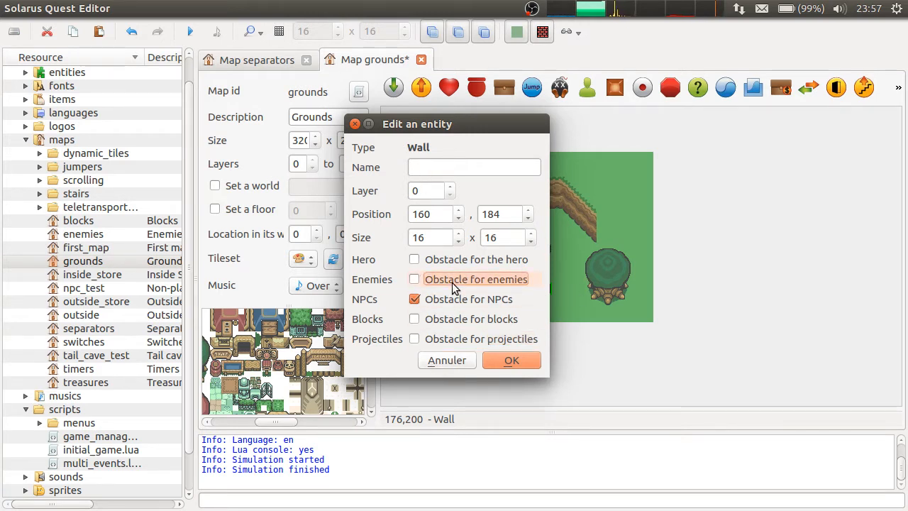
left_click(414, 278)
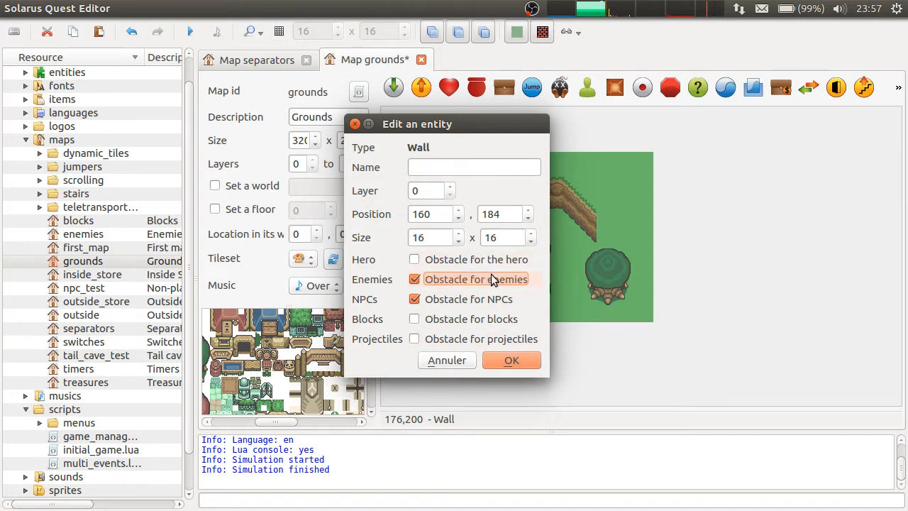
left_click(511, 360)
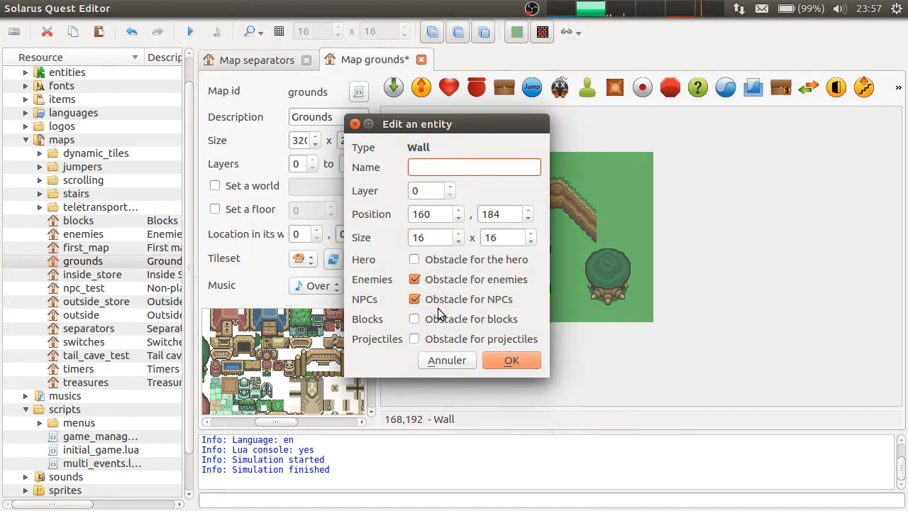
left_click(510, 360)
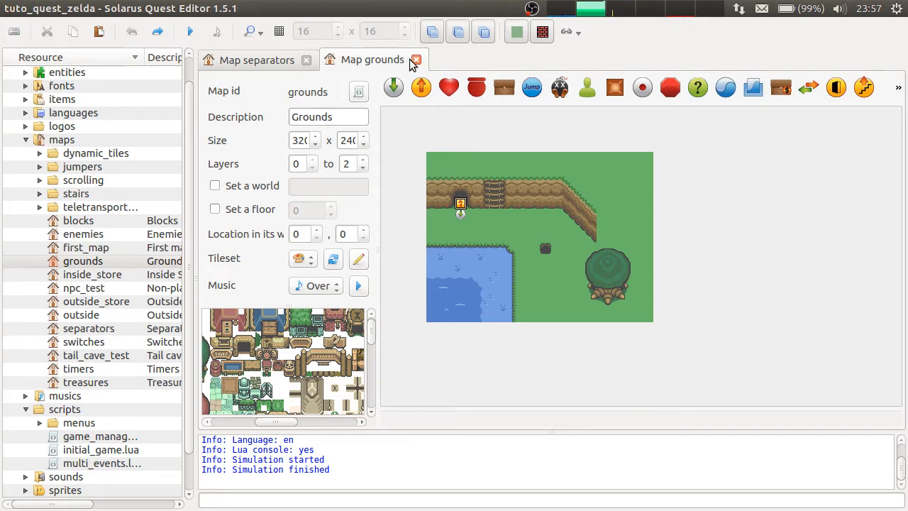
Back on the separators map, check the doorway wall blocks enemies and blocks, then close it unchanged.
left_click(255, 60)
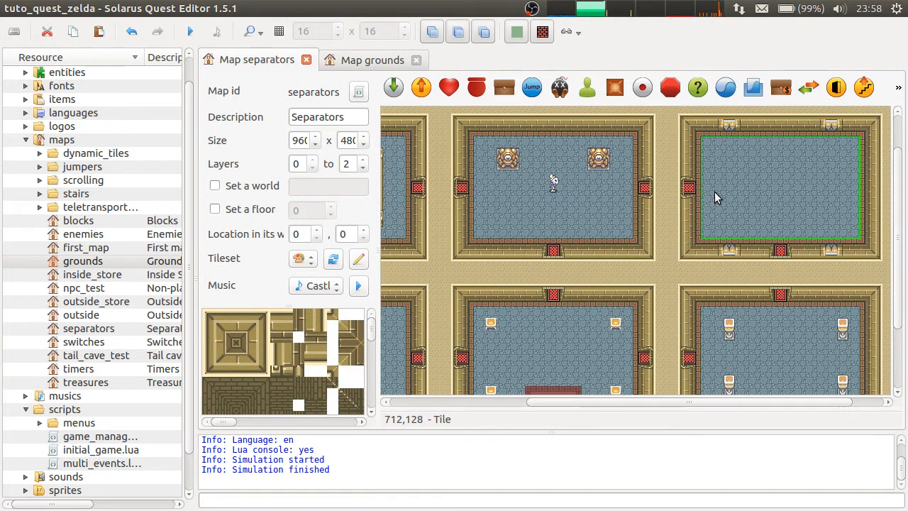
mouse_move(592, 189)
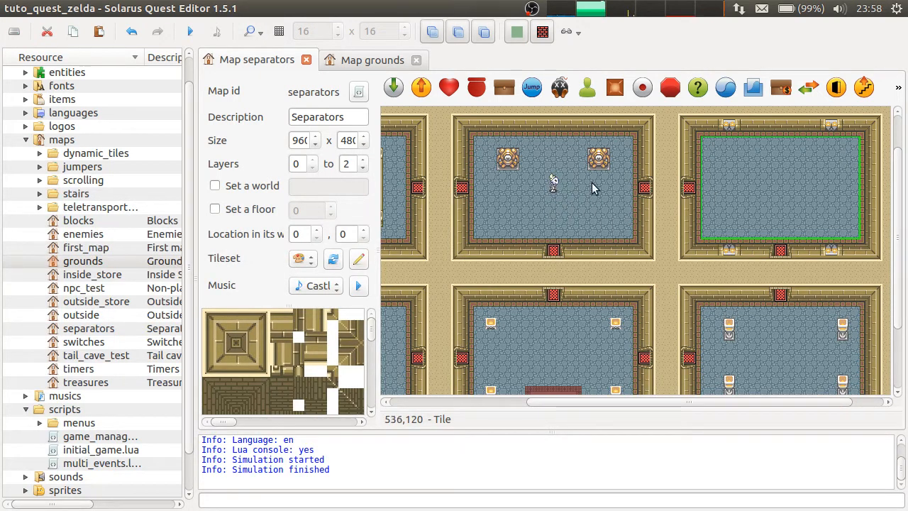
double_click(553, 187)
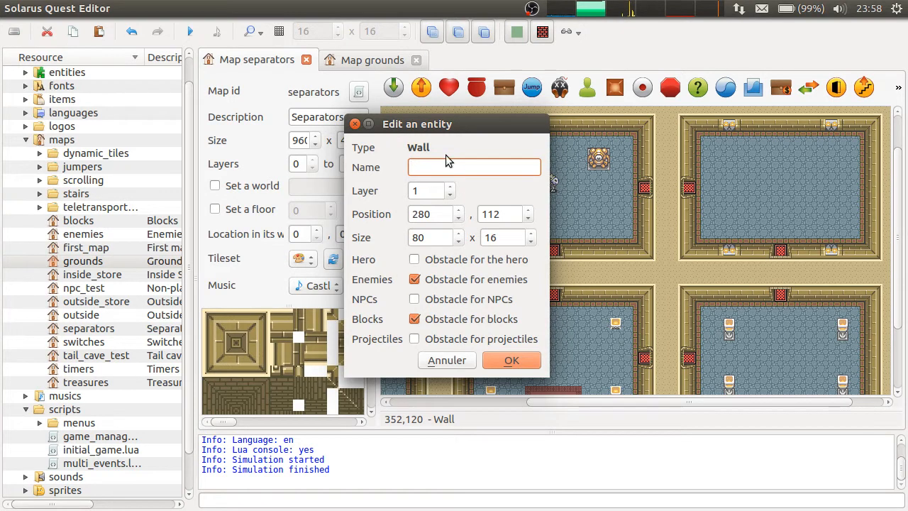
left_click(510, 360)
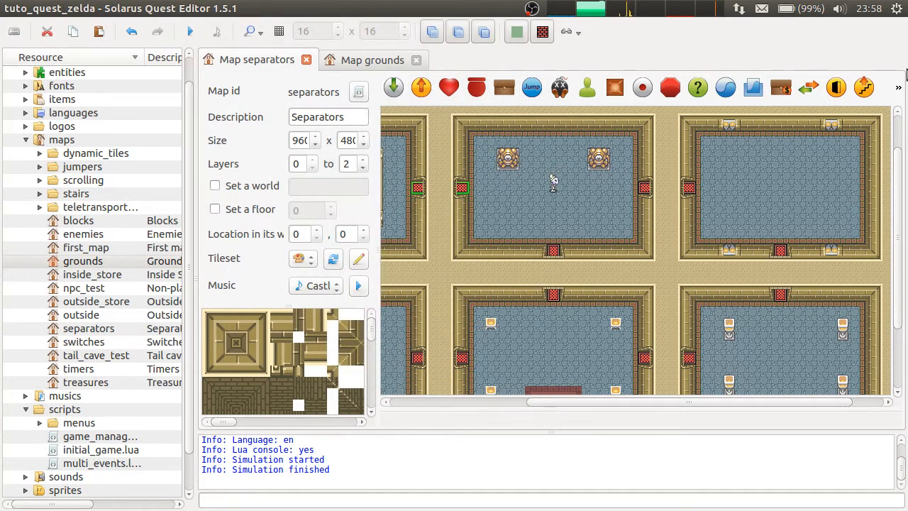
mouse_move(854, 342)
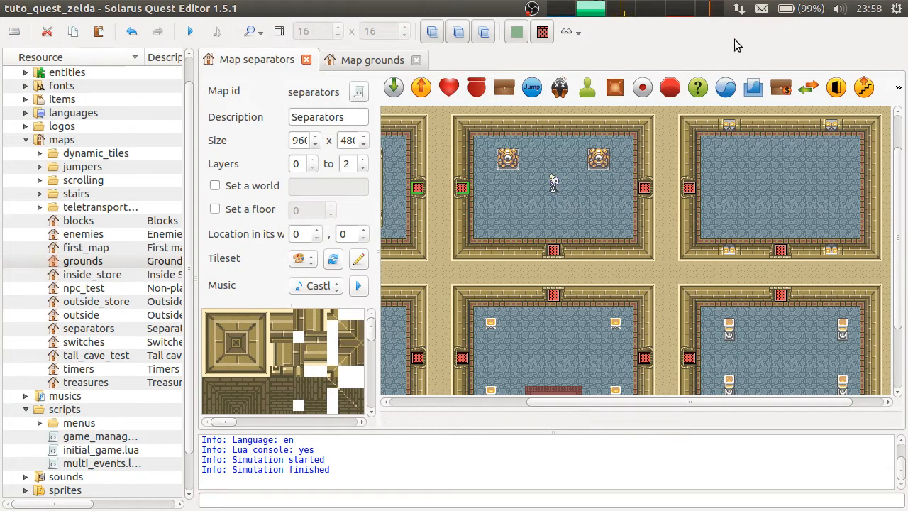
left_click(863, 88)
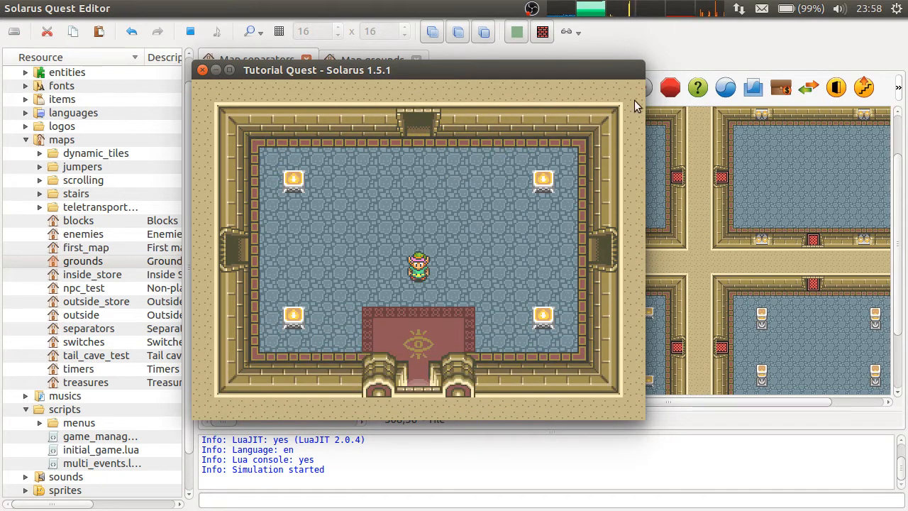
mouse_move(184, 104)
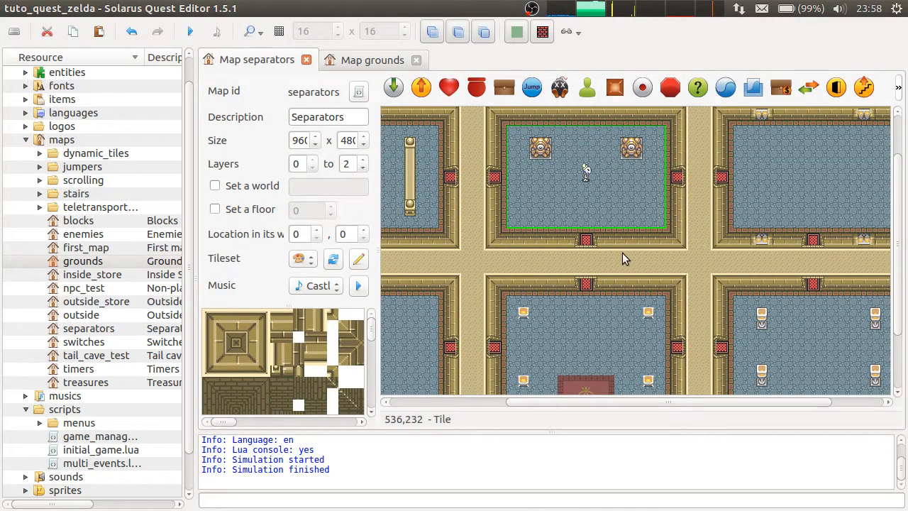
mouse_move(680, 272)
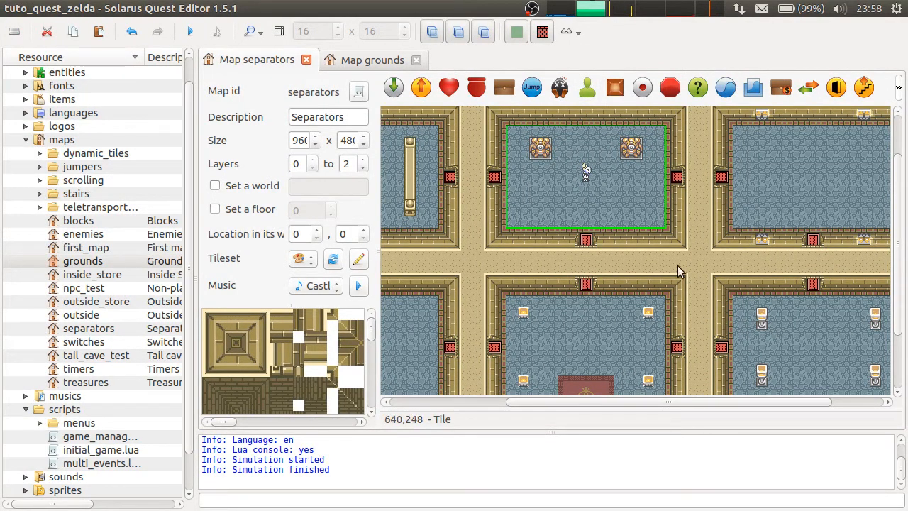